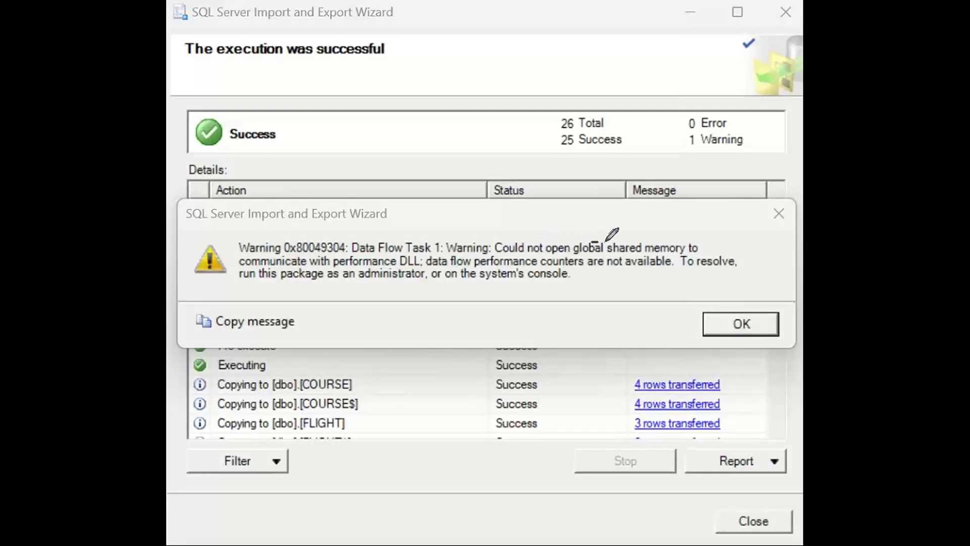
mouse_move(662, 236)
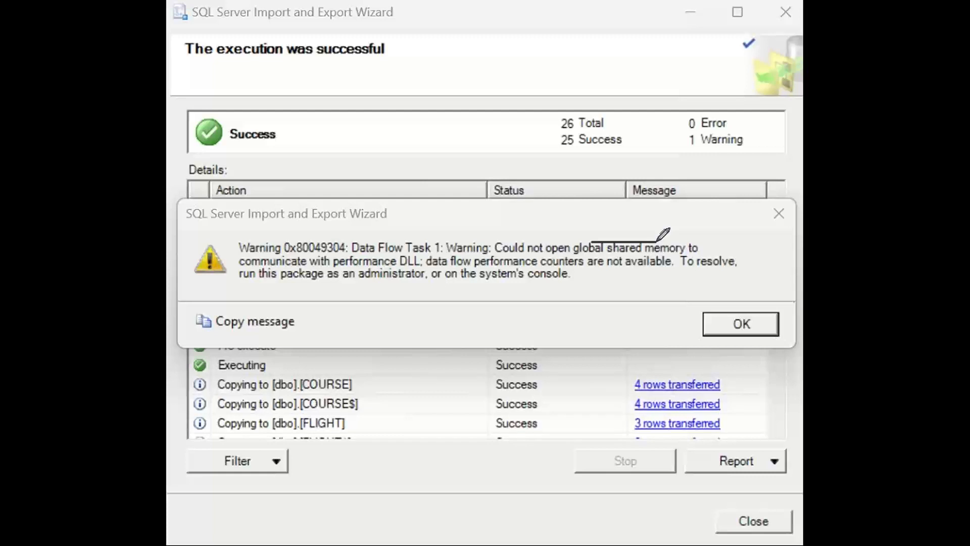
mouse_move(765, 220)
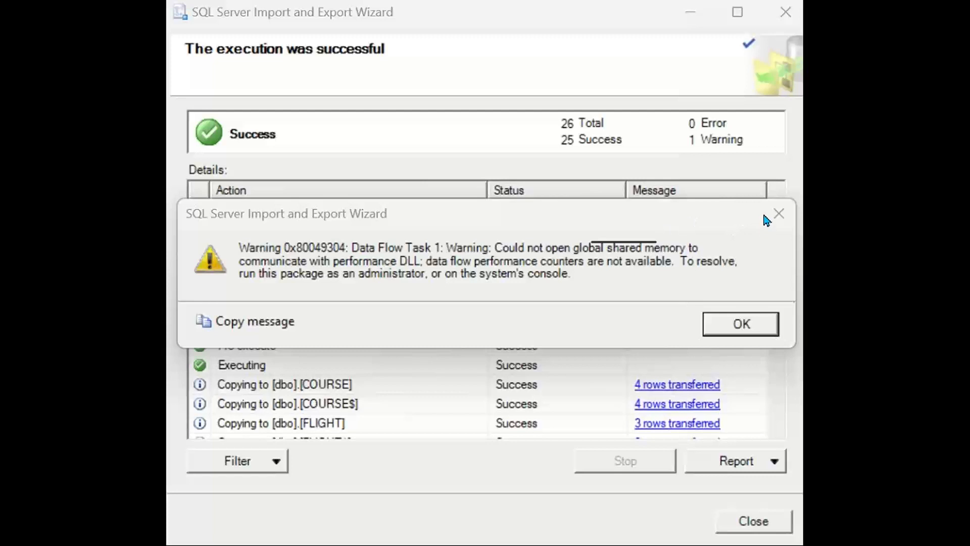
mouse_move(793, 236)
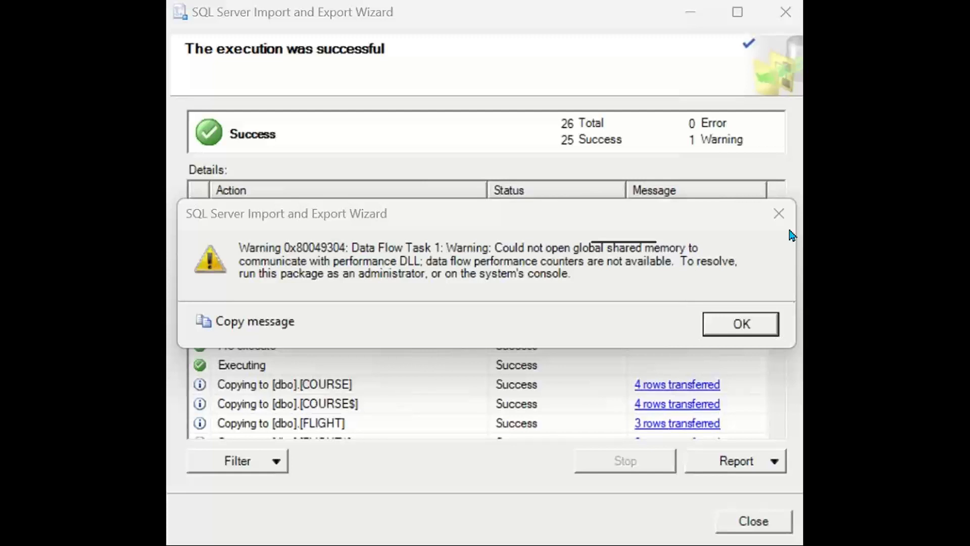
mouse_move(623, 227)
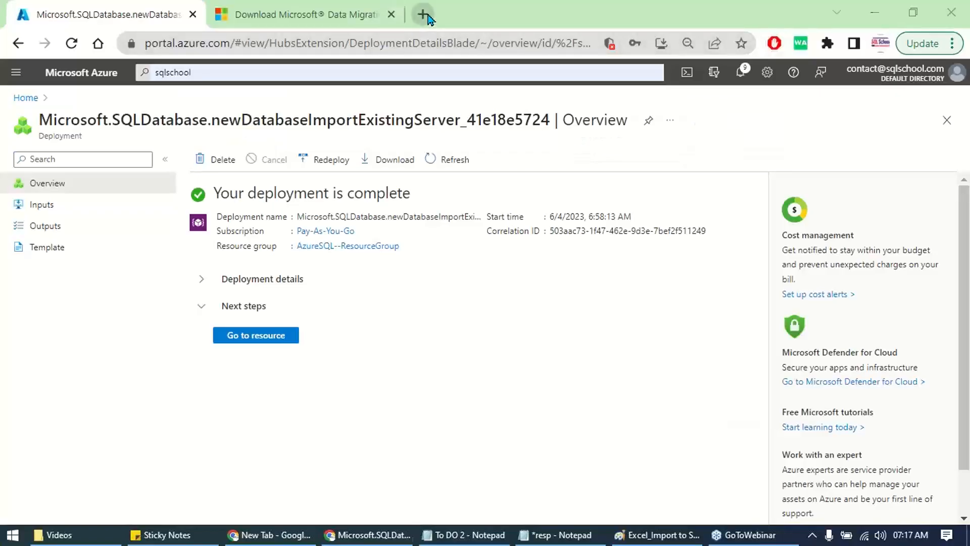
- Search Google for 'IBM thin' in a new tab and switch to image results
left_click(424, 15)
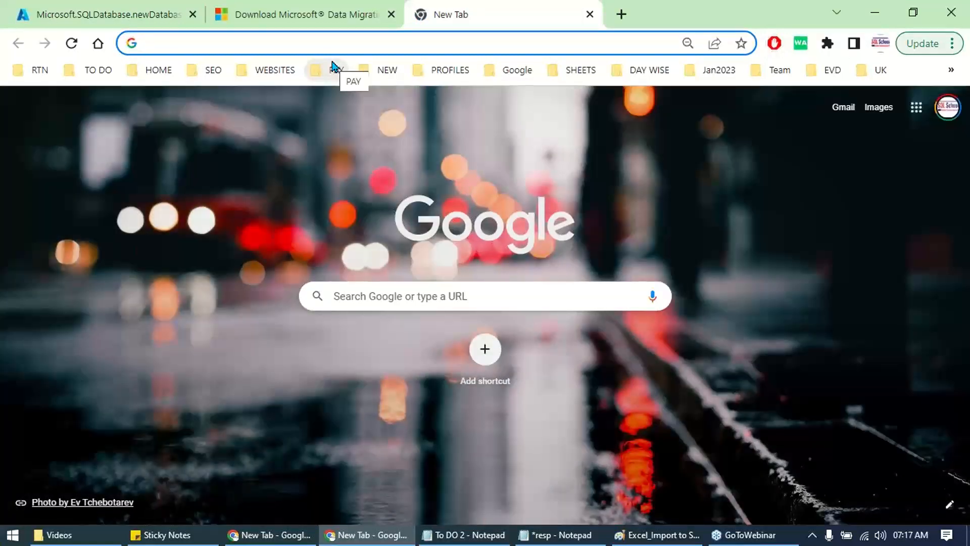
type("IBM thin")
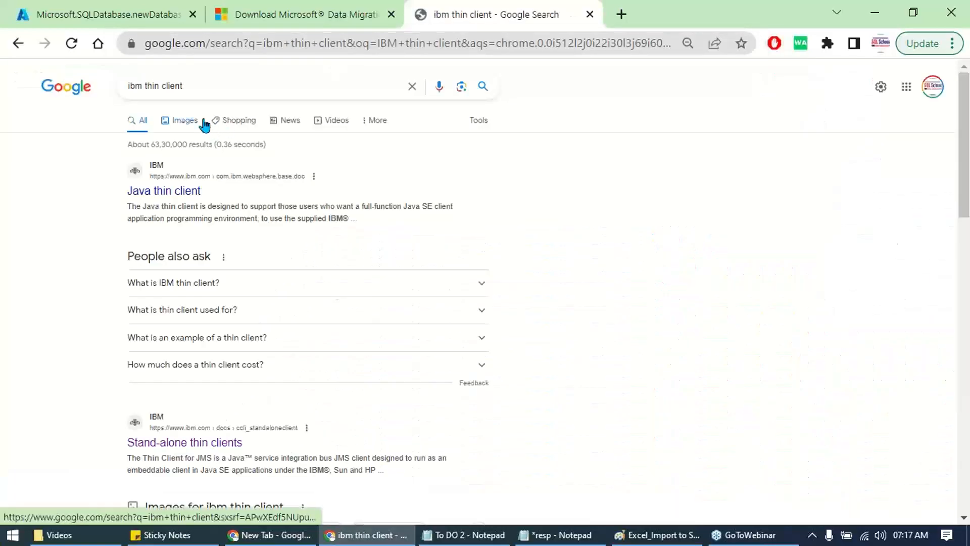
left_click(184, 121)
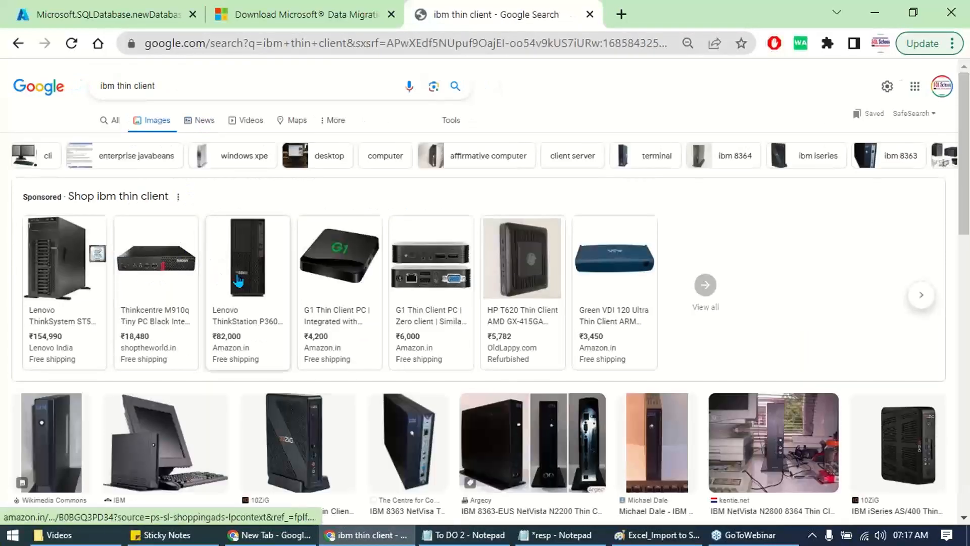
- Open the Lenovo ThinkStation P360 listing from the image results
left_click(247, 257)
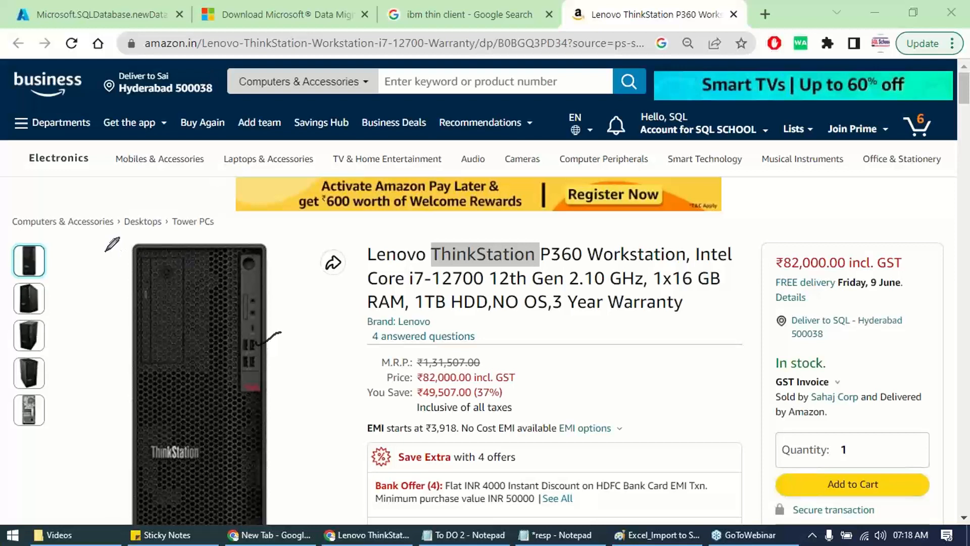
mouse_move(387, 250)
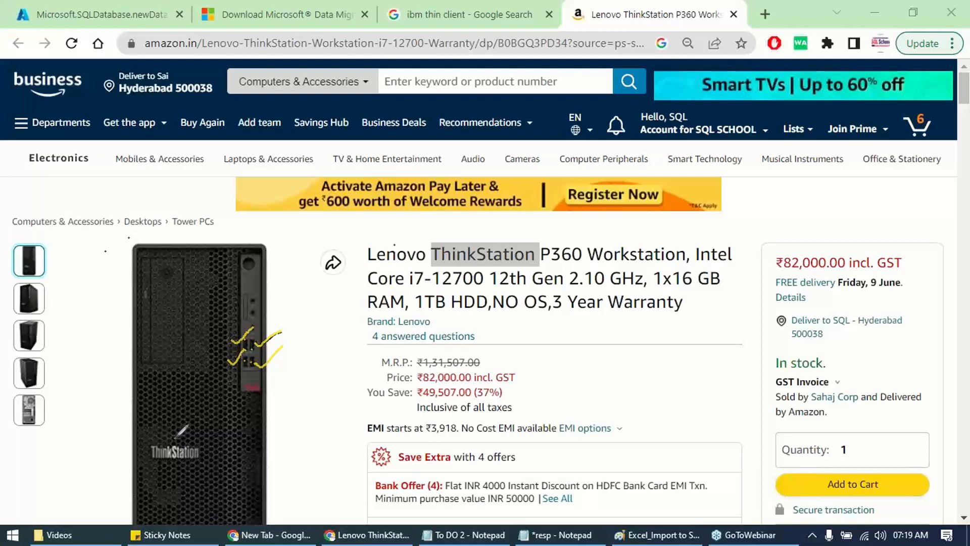
mouse_move(699, 261)
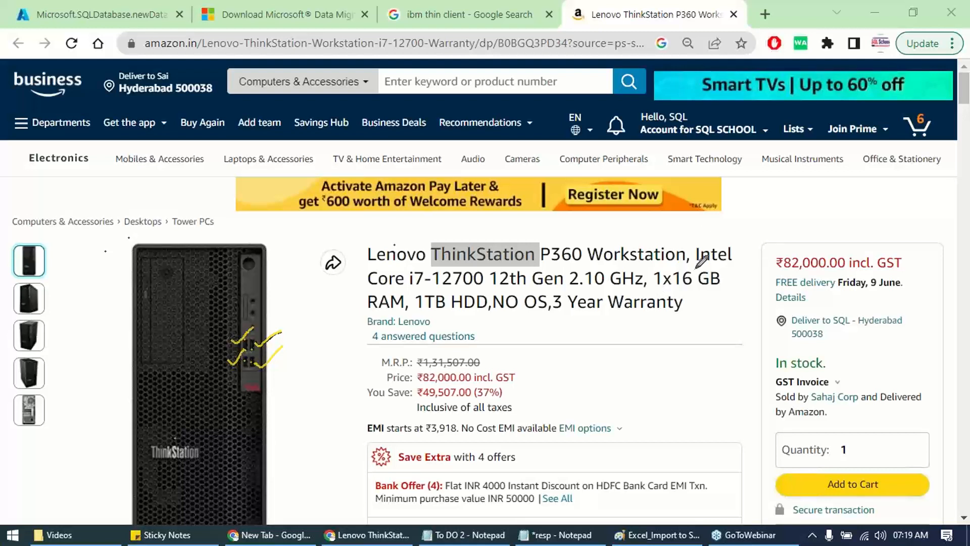
mouse_move(754, 230)
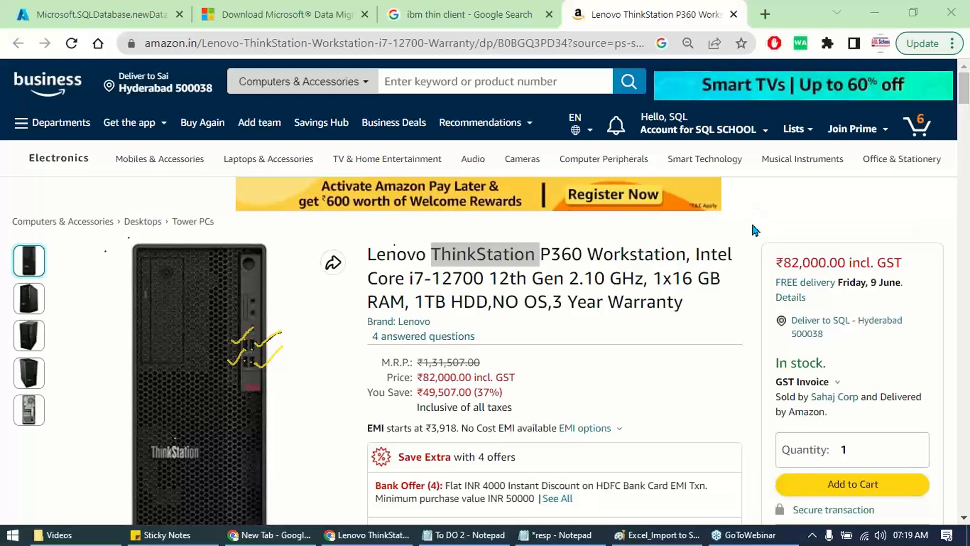
- Bring the Excel_Import Paint window with the wizard warning screenshot to the front
left_click(655, 535)
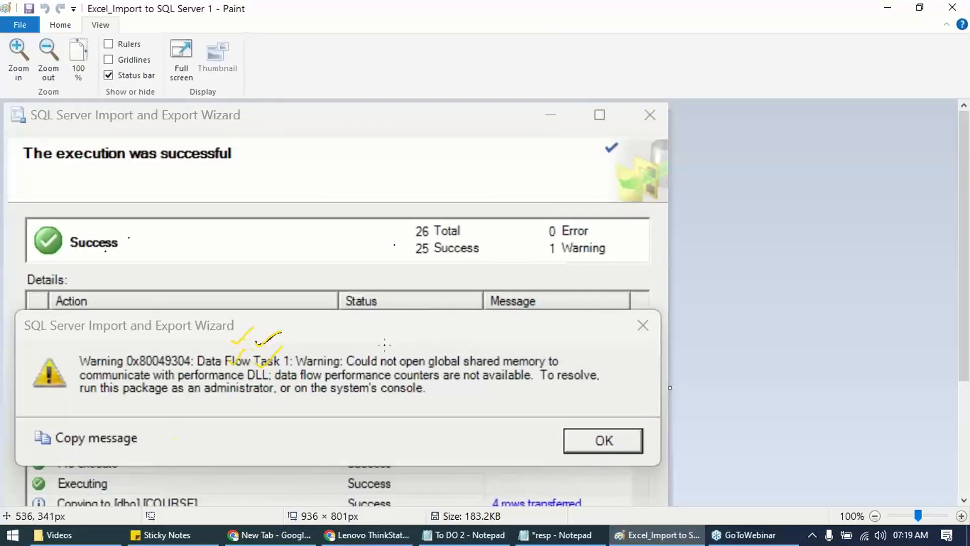
mouse_move(440, 344)
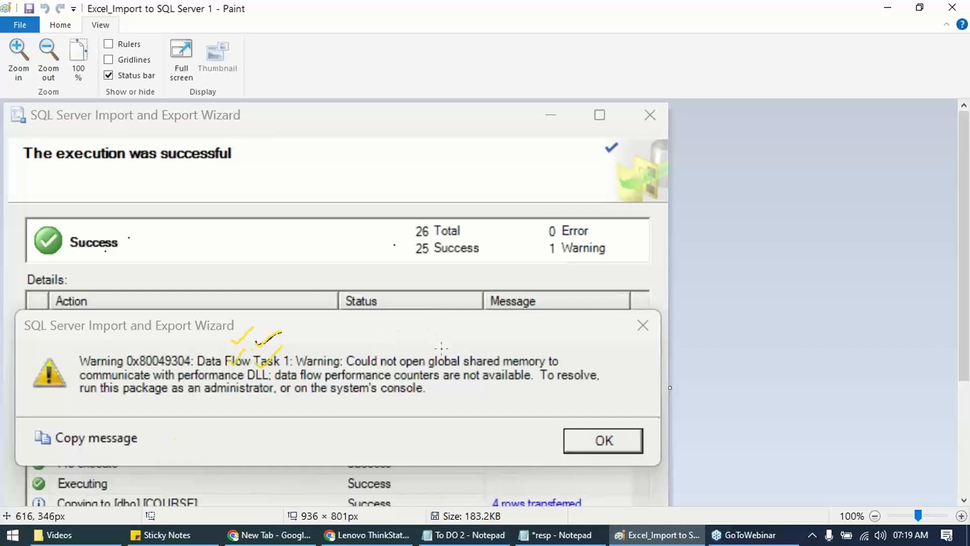
mouse_move(452, 347)
type("SSMS")
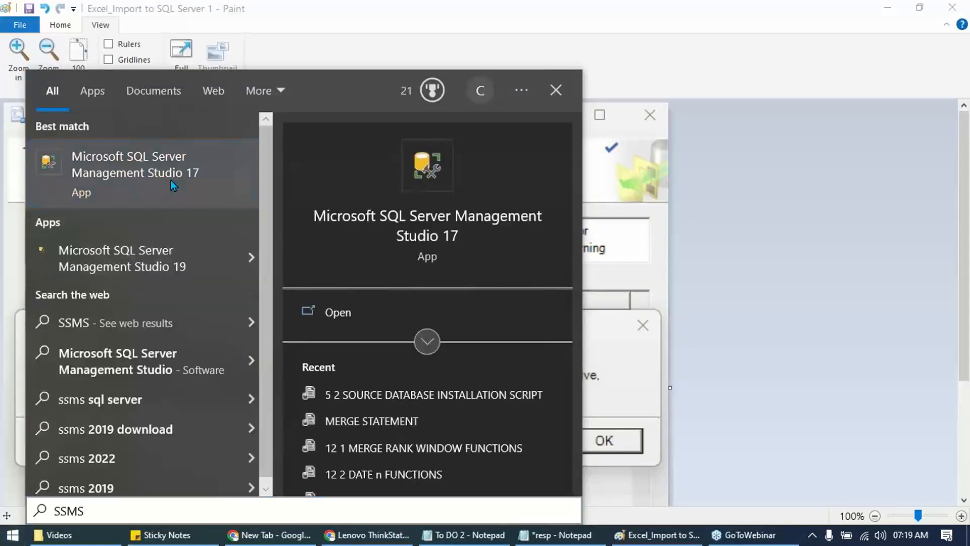
- Show launch options for Microsoft SQL Server Management Studio 17 in search results
right_click(134, 172)
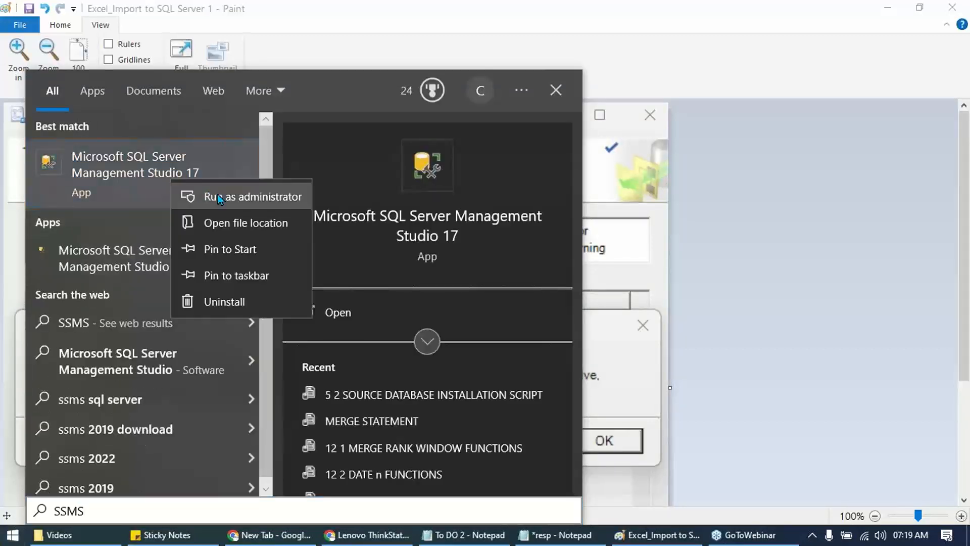
mouse_move(155, 258)
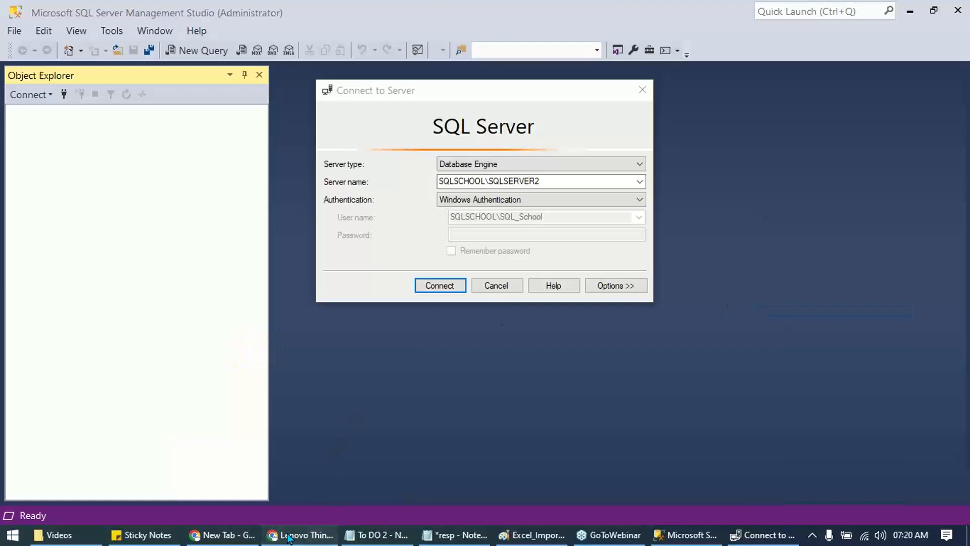
- Return to Chrome, open sqlschool.com registration and show the Weekend Workshops schedule
left_click(300, 535)
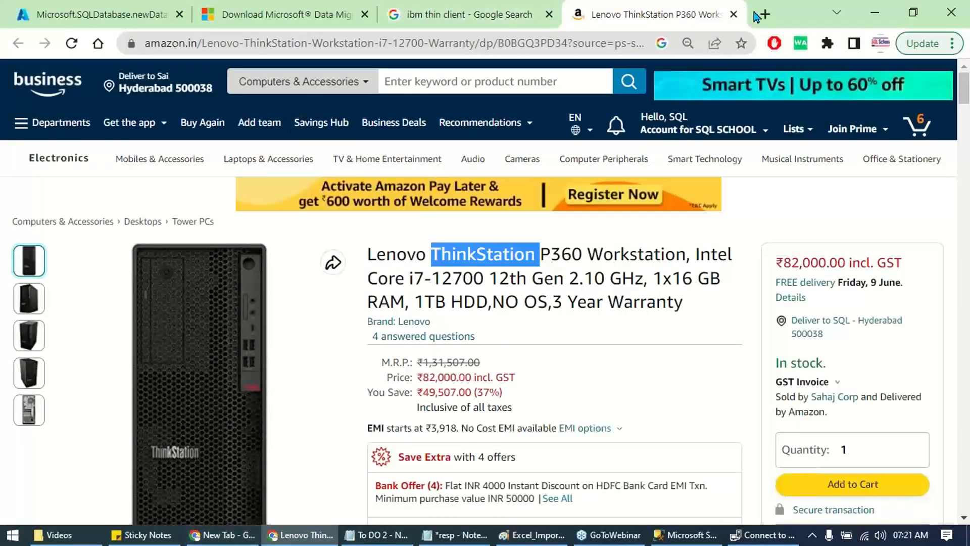
left_click(765, 13)
type("sqlschool.com")
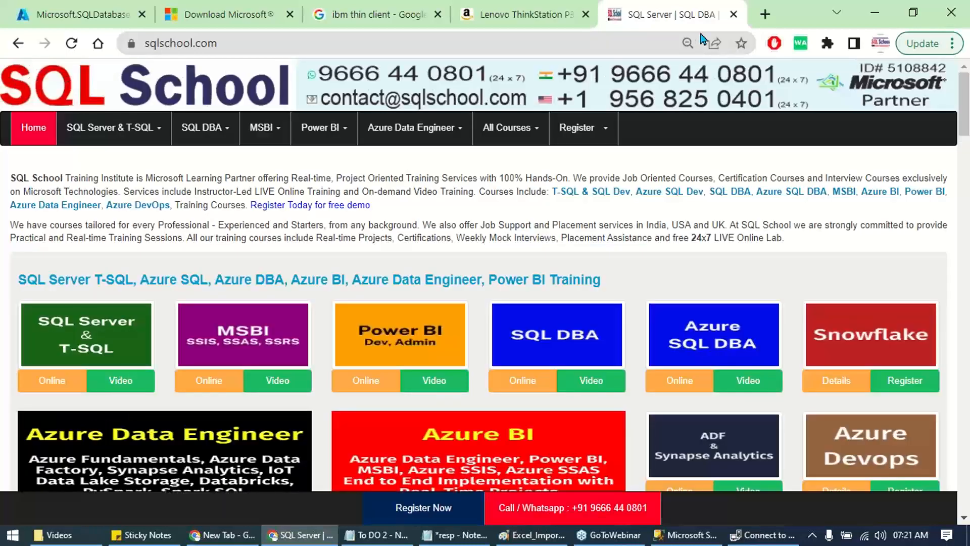
mouse_move(761, 139)
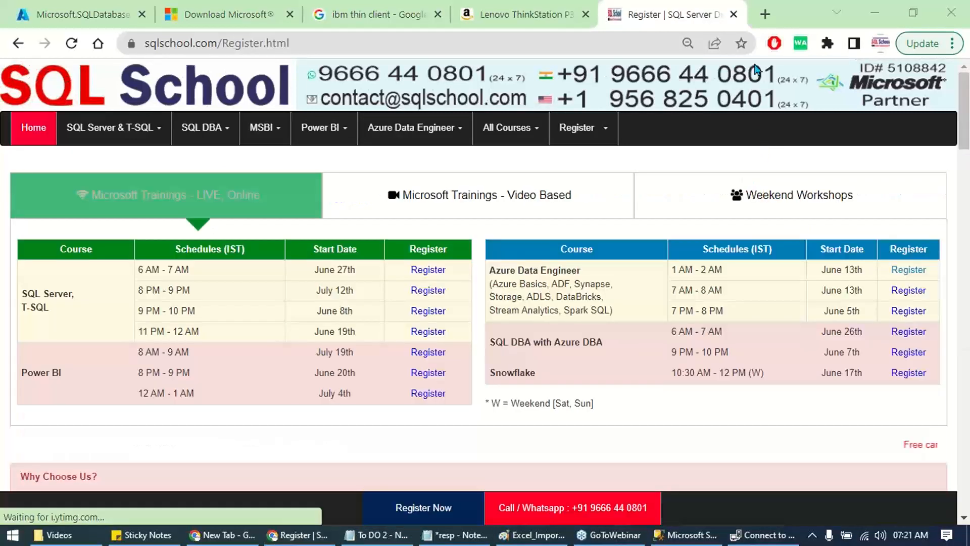
left_click(790, 195)
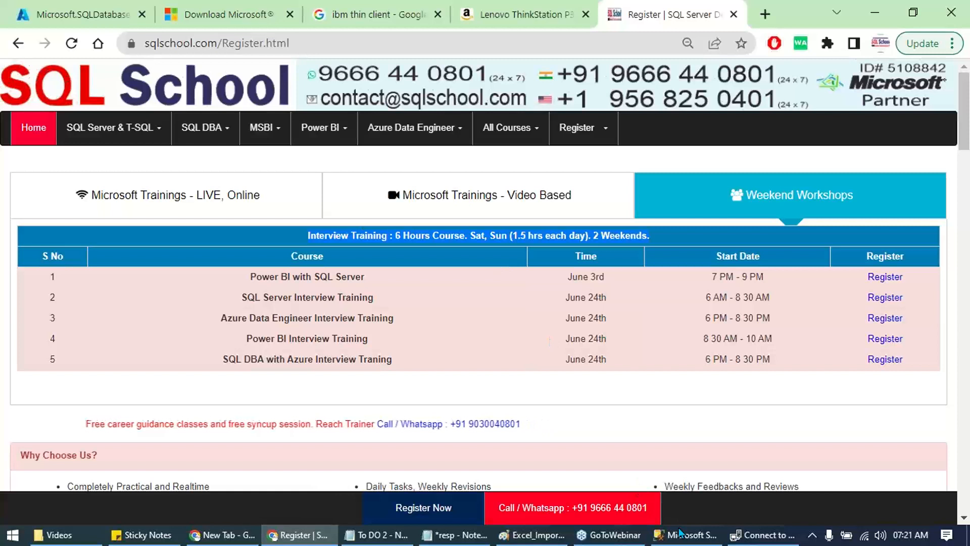
mouse_move(688, 534)
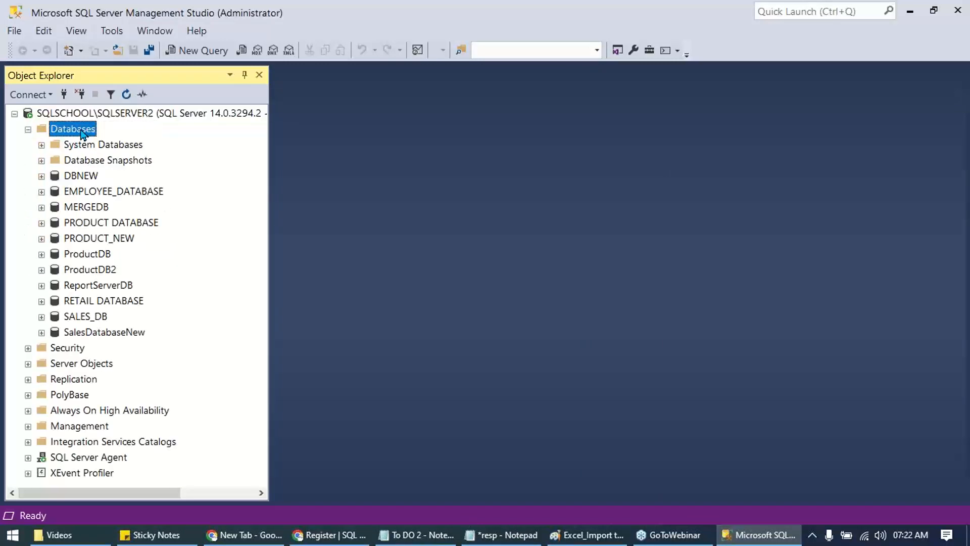
- Bring up the task actions for PRODUCT DATABASE in Object Explorer
right_click(111, 222)
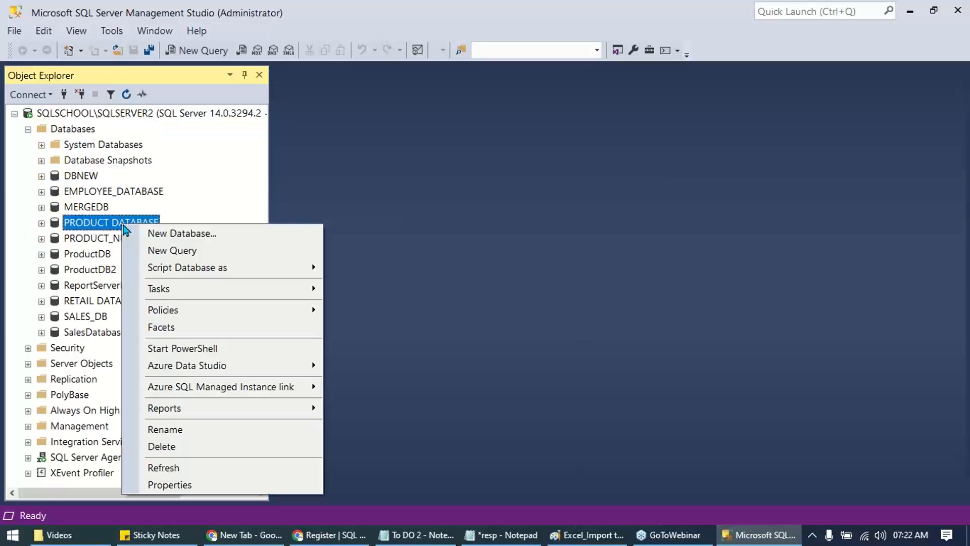
mouse_move(158, 288)
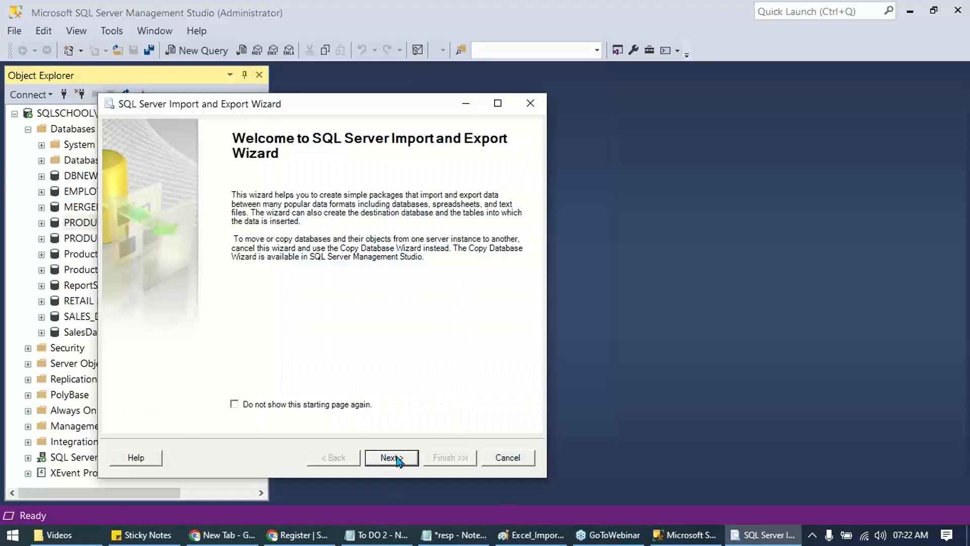
- Advance from the Welcome page to Choose a Data Source
left_click(392, 457)
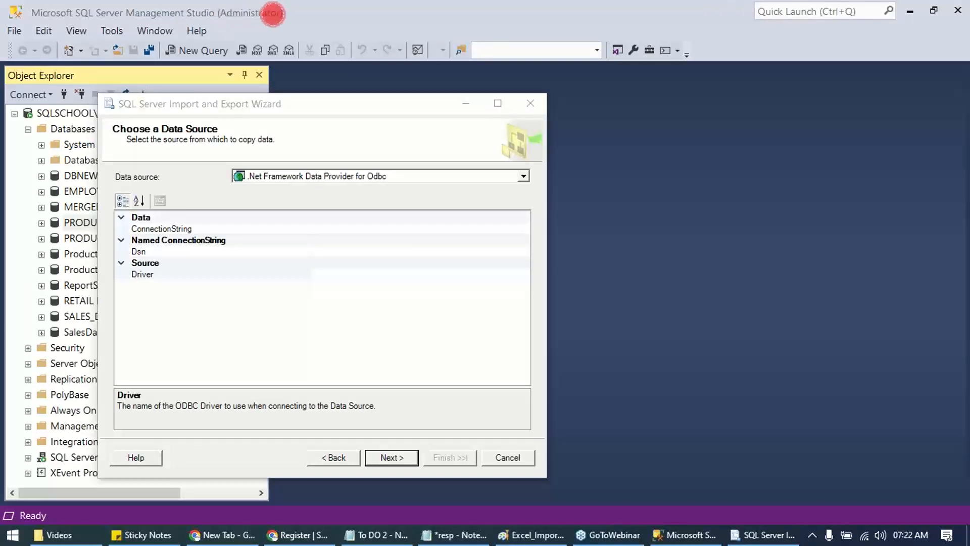
mouse_move(964, 190)
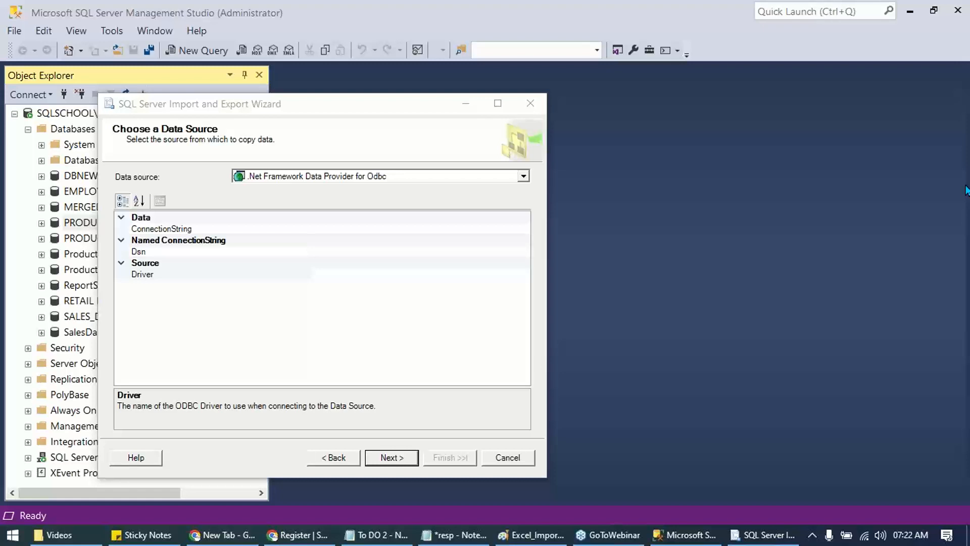
- Set Microsoft Excel as the data source and pick the workbook file
left_click(522, 176)
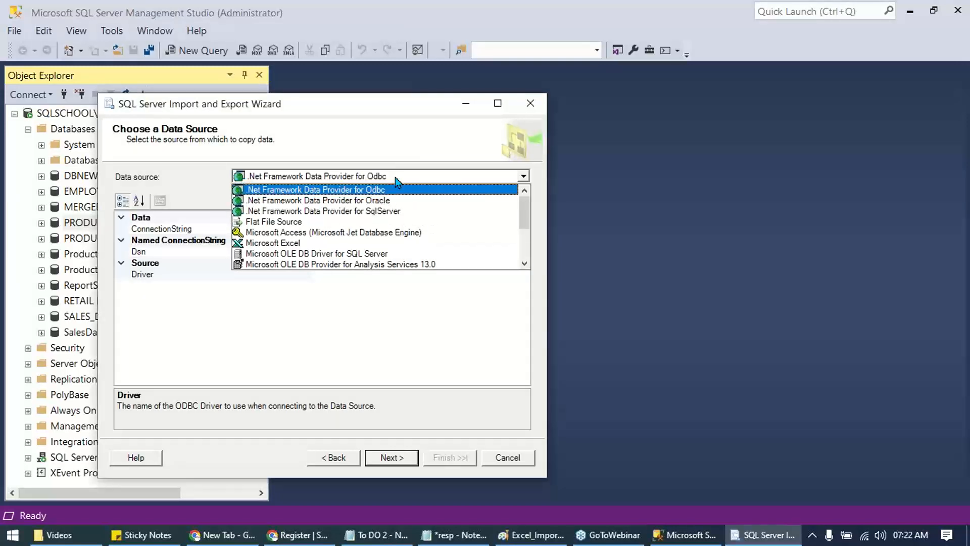
left_click(274, 243)
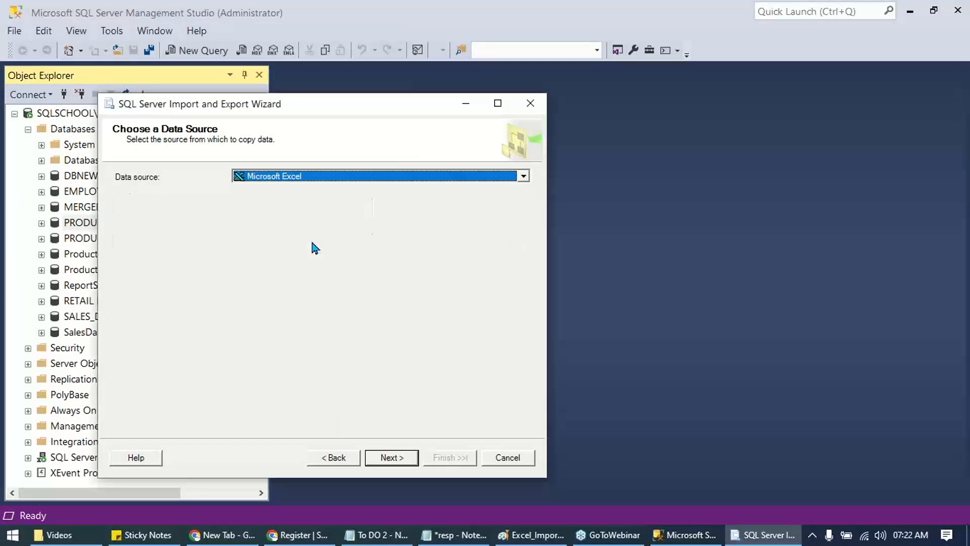
left_click(380, 176)
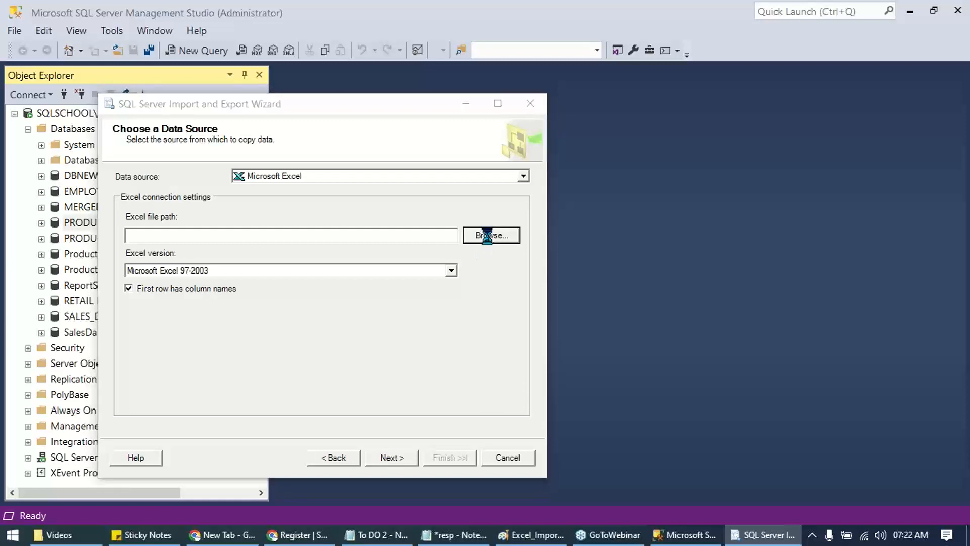
left_click(491, 235)
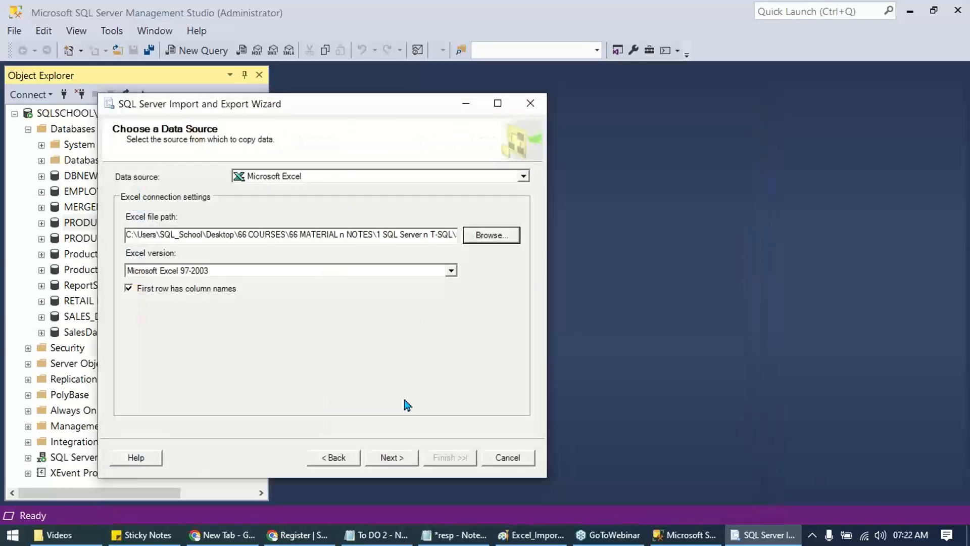
left_click(391, 457)
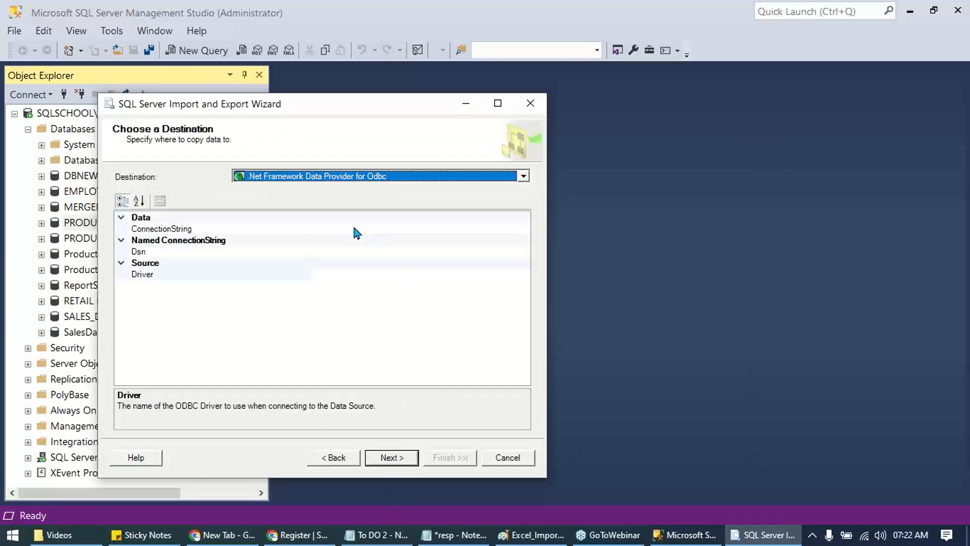
- Choose the SQL Server destination provider and keep copying whole tables
left_click(522, 176)
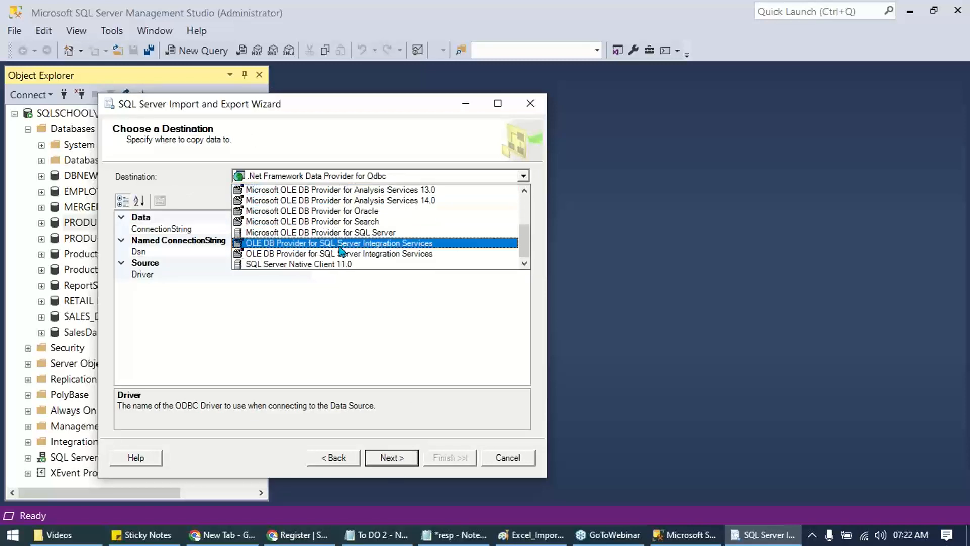
left_click(391, 456)
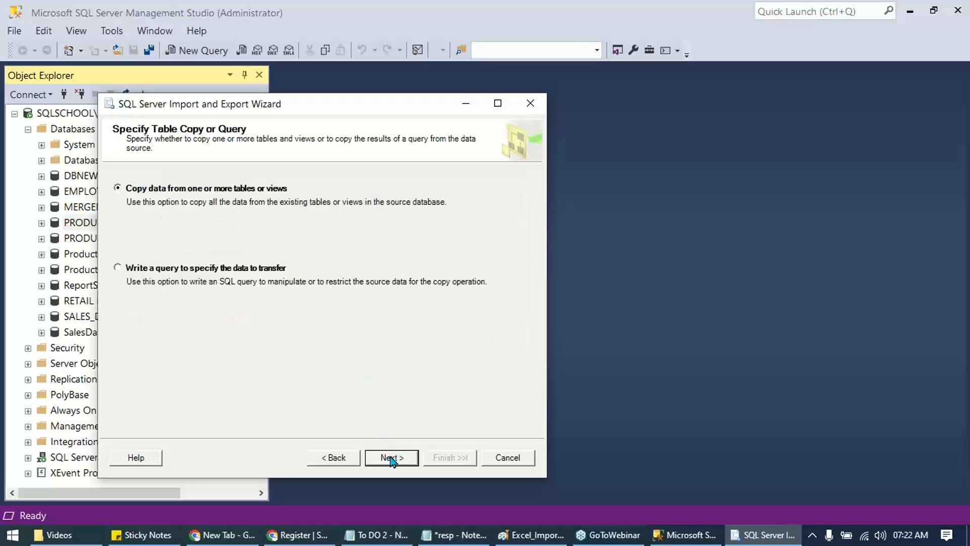
left_click(391, 457)
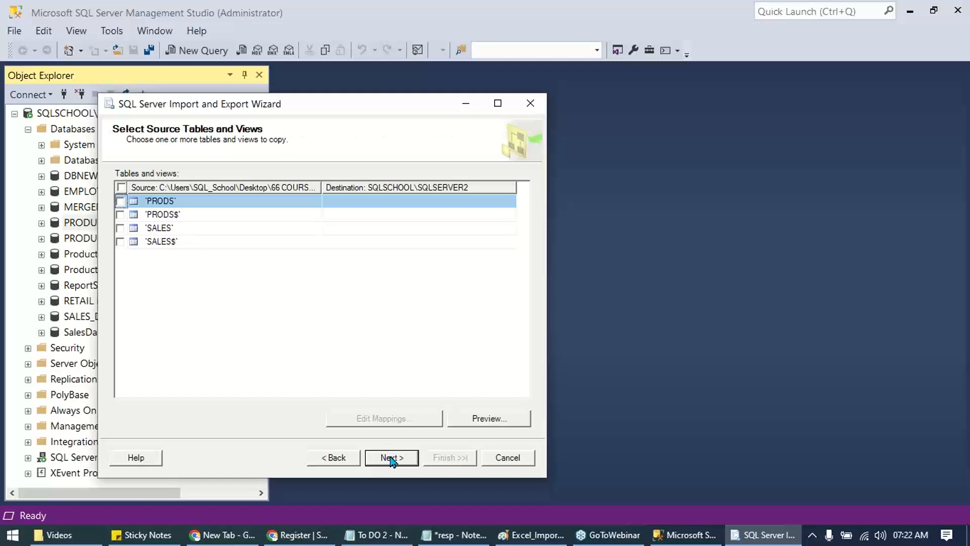
- Select only the SALES sheet for dbo.SALES and continue to Save and Run Package
left_click(121, 214)
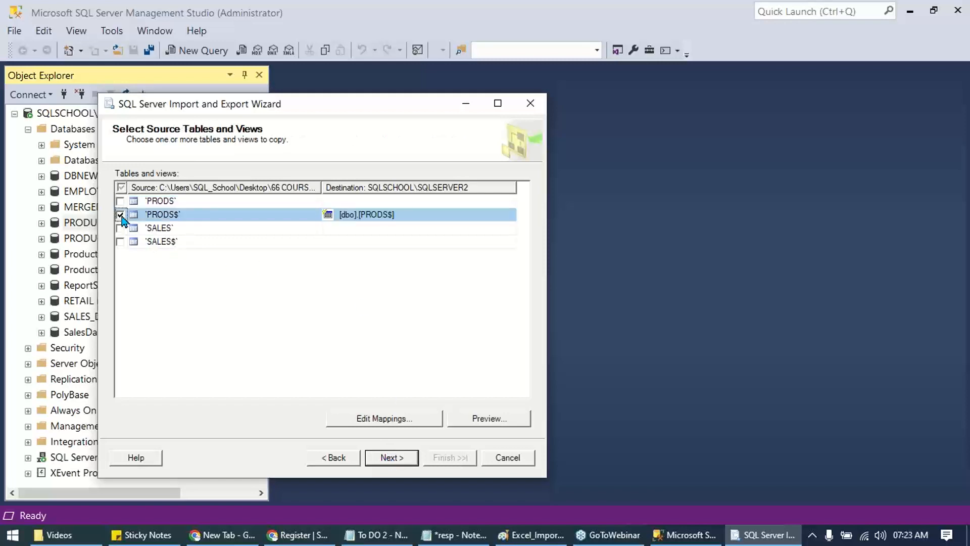
left_click(121, 228)
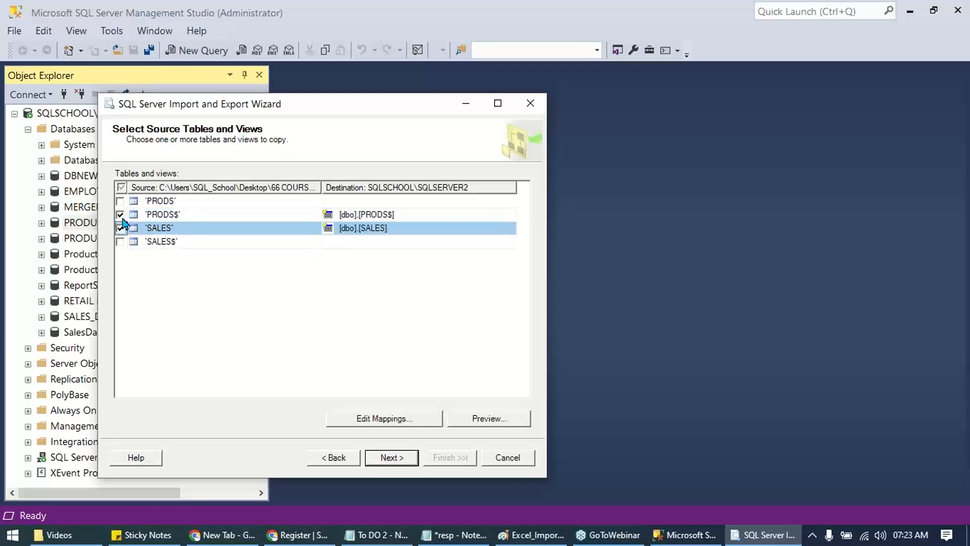
left_click(121, 214)
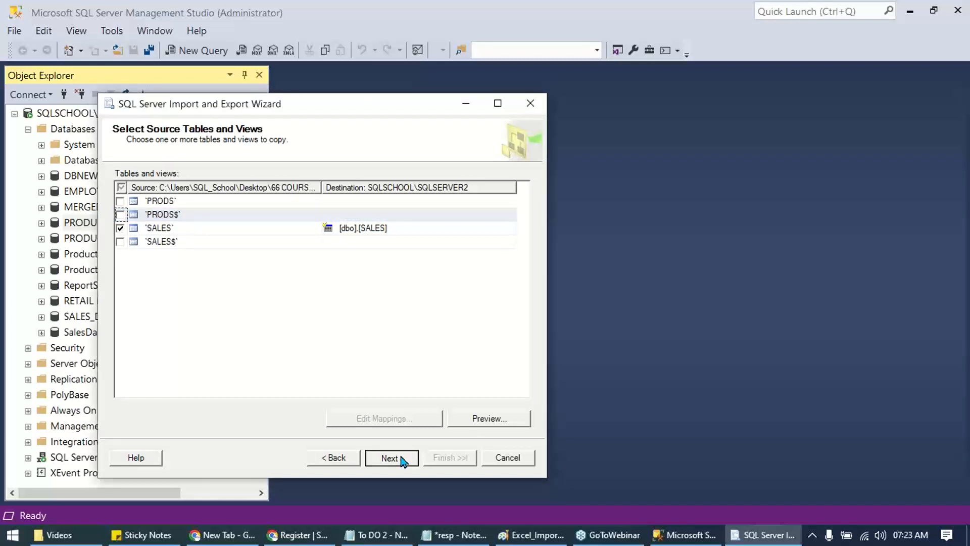
left_click(391, 457)
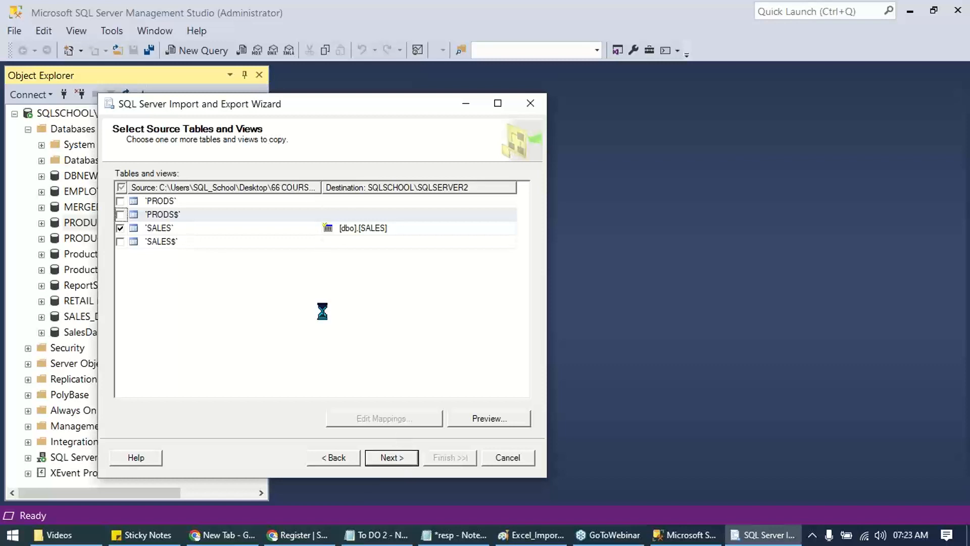
left_click(390, 457)
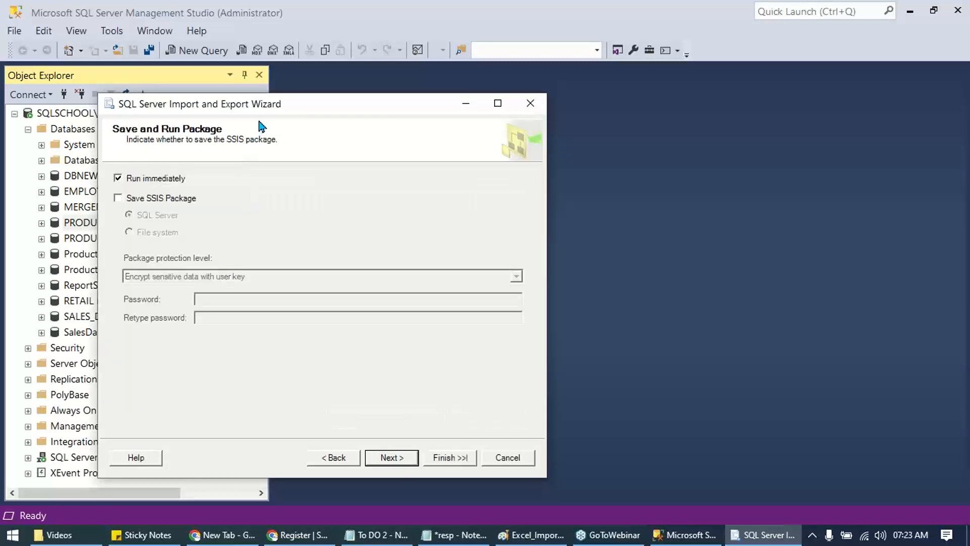
left_click(117, 197)
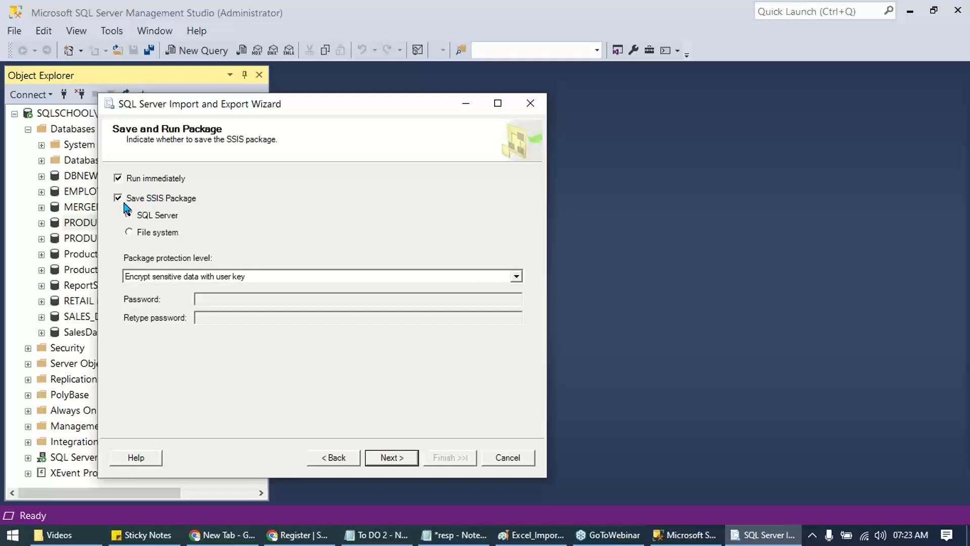
left_click(117, 198)
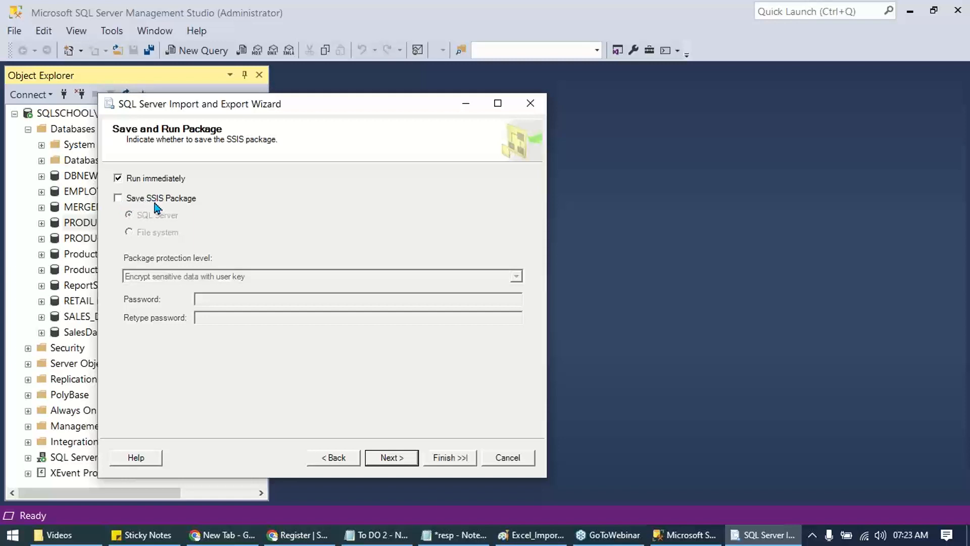